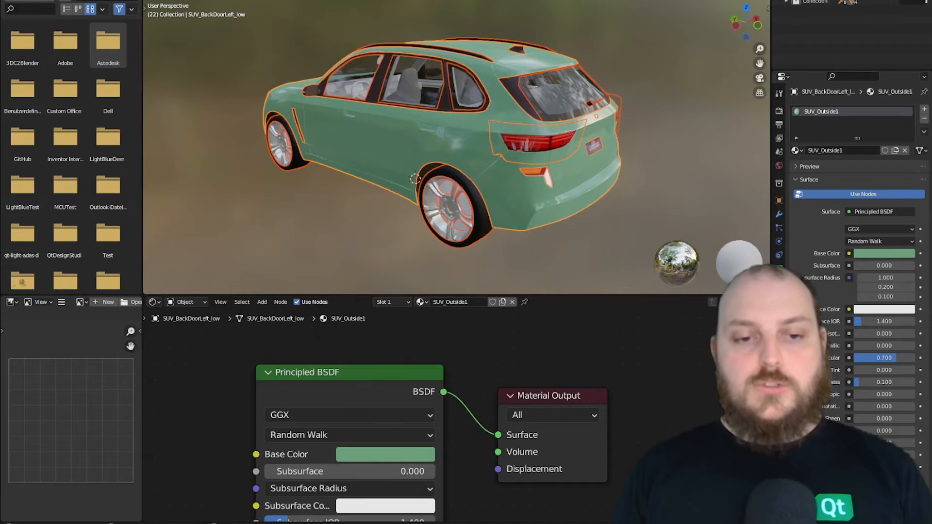
pyautogui.moveTo(254, 264)
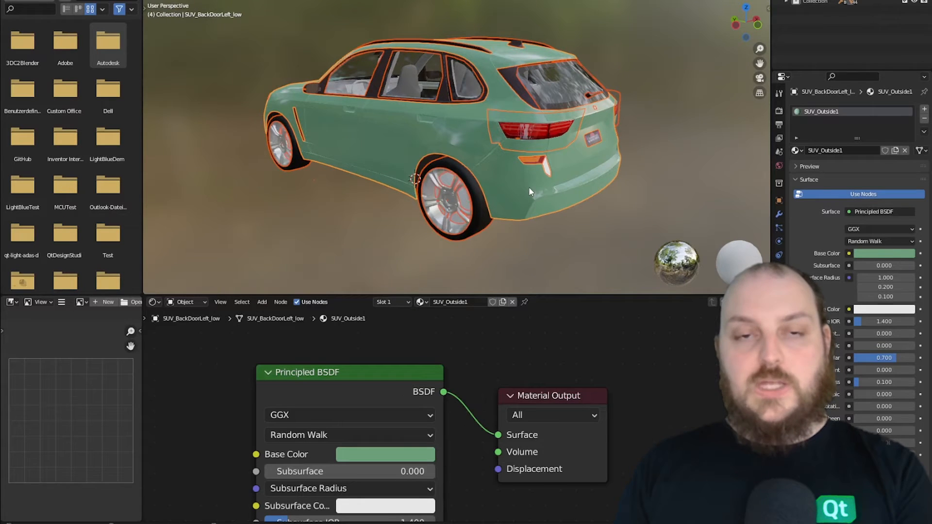
pyautogui.moveTo(545, 192)
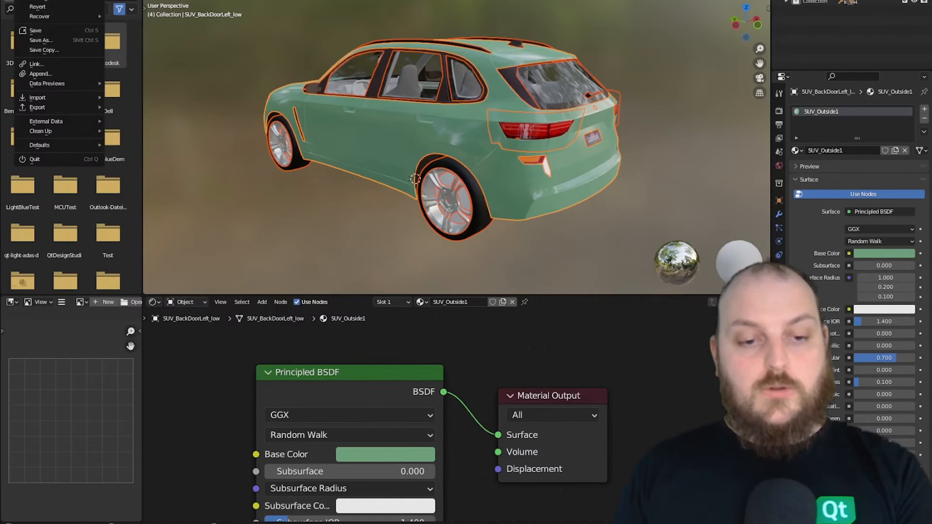
pyautogui.moveTo(37, 107)
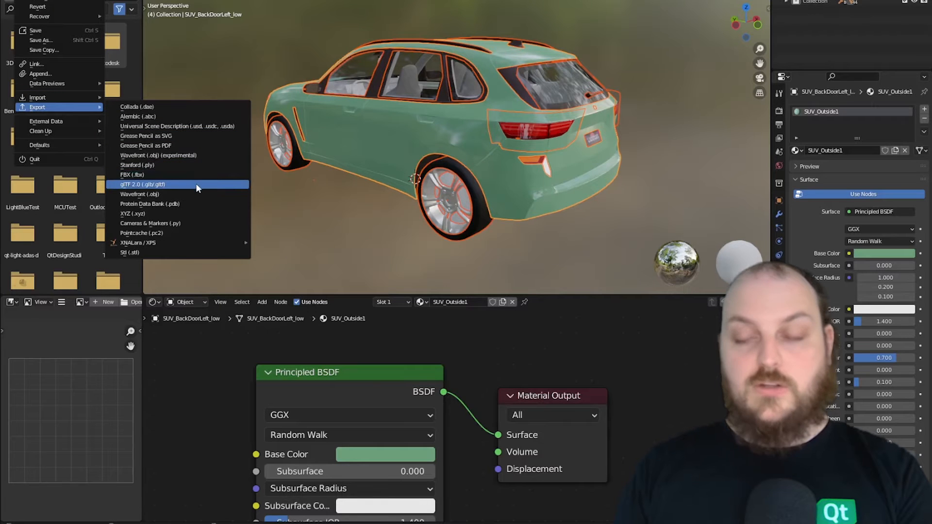
# Export the green SUV as glTF 2.0 binary QtCarGreen.glb into the 01Exports folder
pyautogui.click(142, 185)
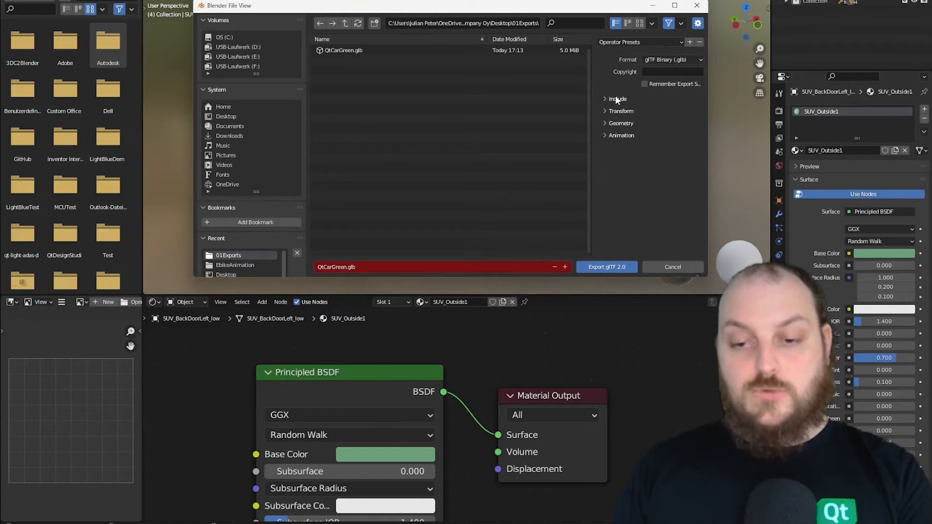
pyautogui.click(617, 99)
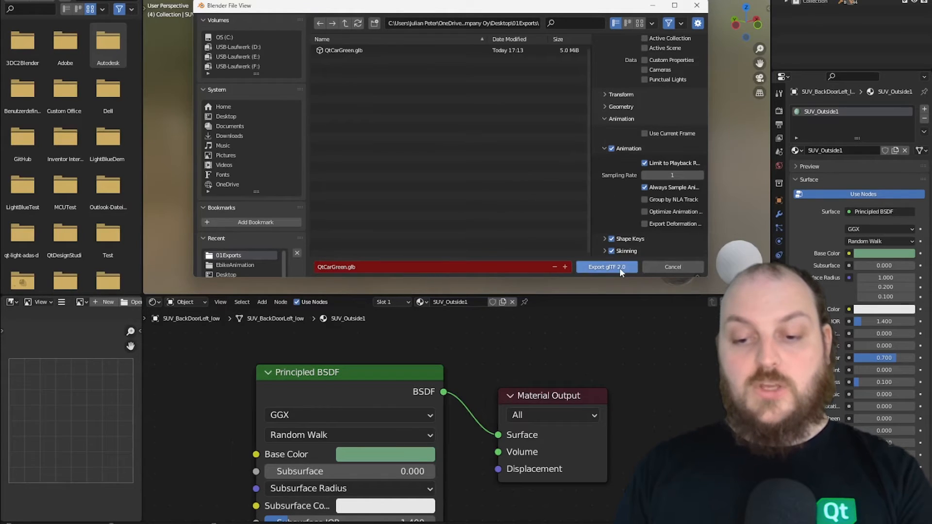
pyautogui.click(605, 267)
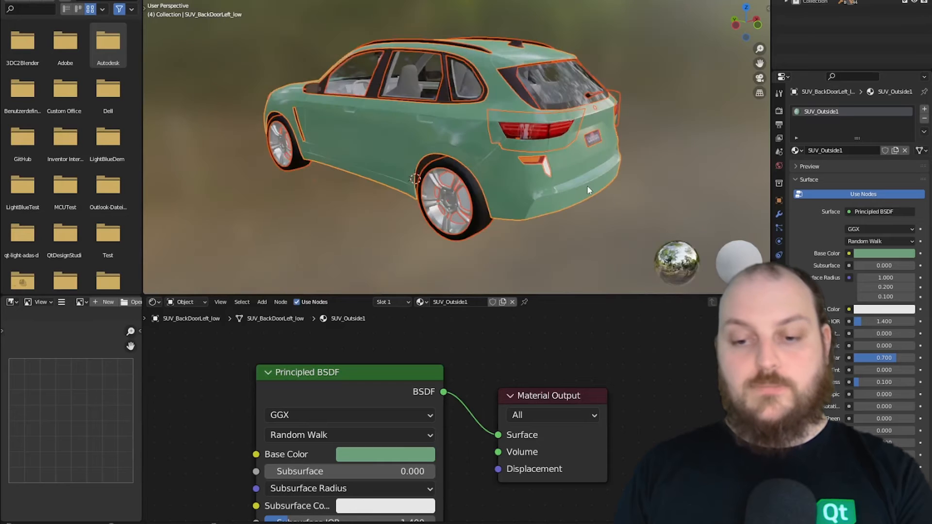
pyautogui.moveTo(700, 75)
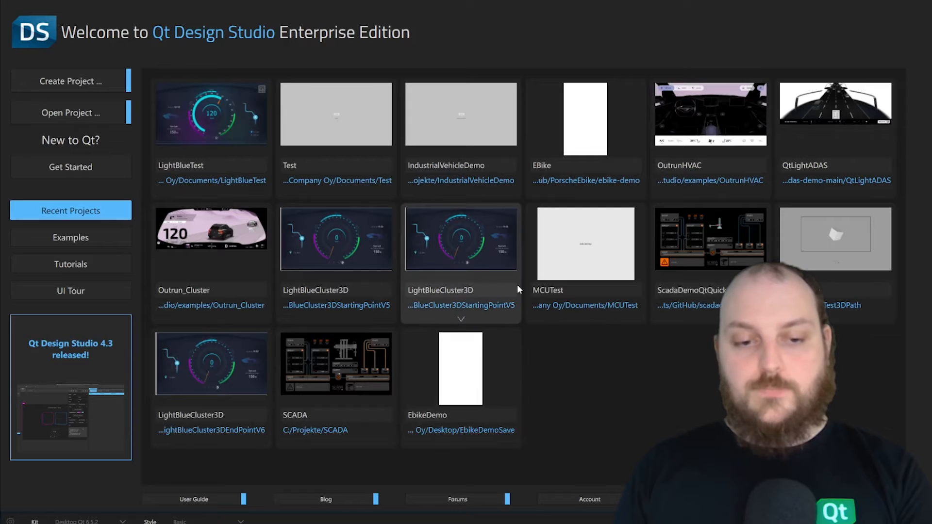
# Create a new project from the 3D 1920 × 1080 preset named Demo
pyautogui.click(70, 81)
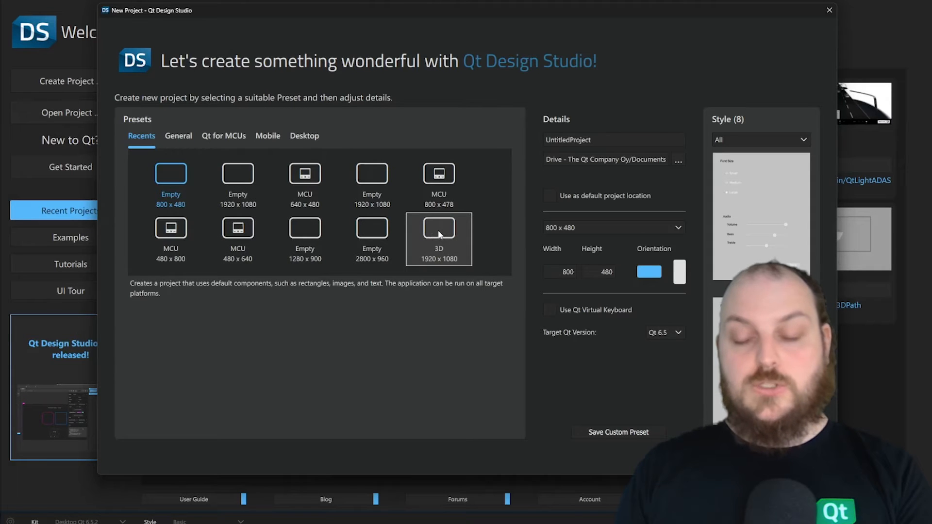
pyautogui.click(439, 227)
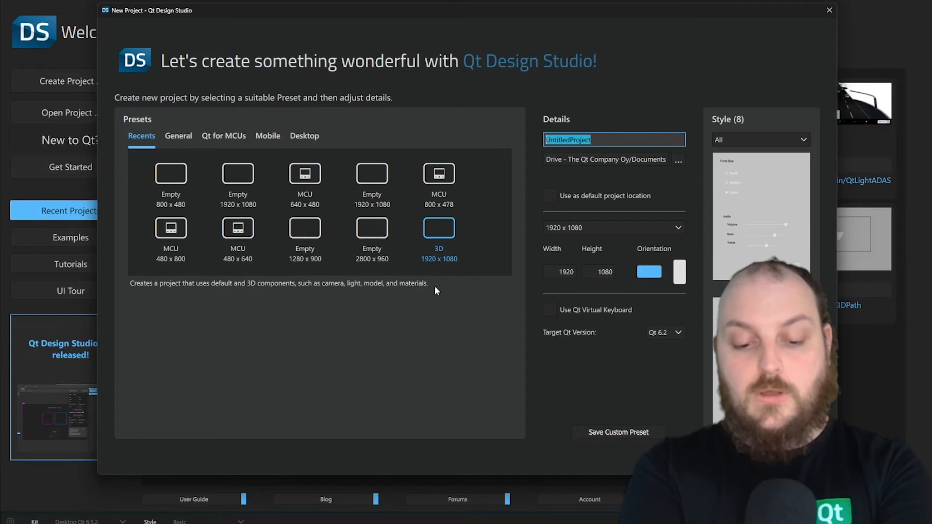
pyautogui.write('Demo')
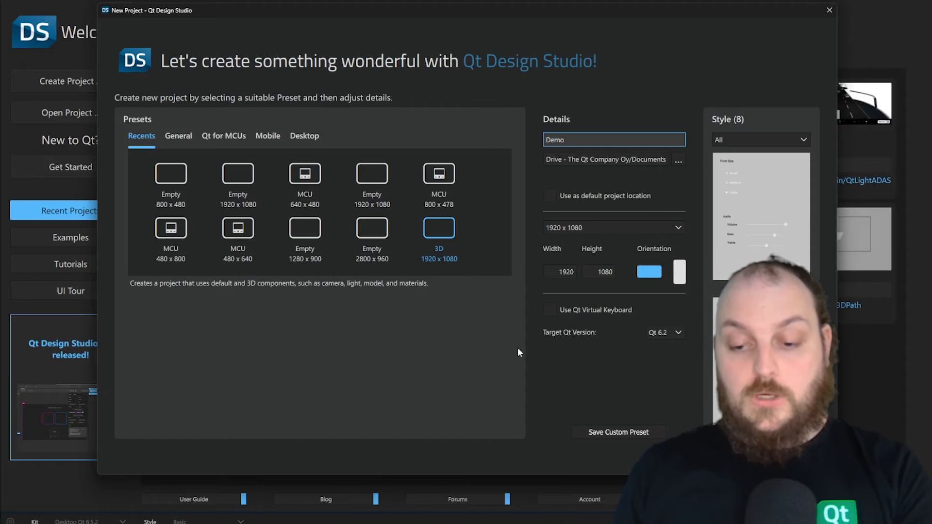
pyautogui.click(828, 10)
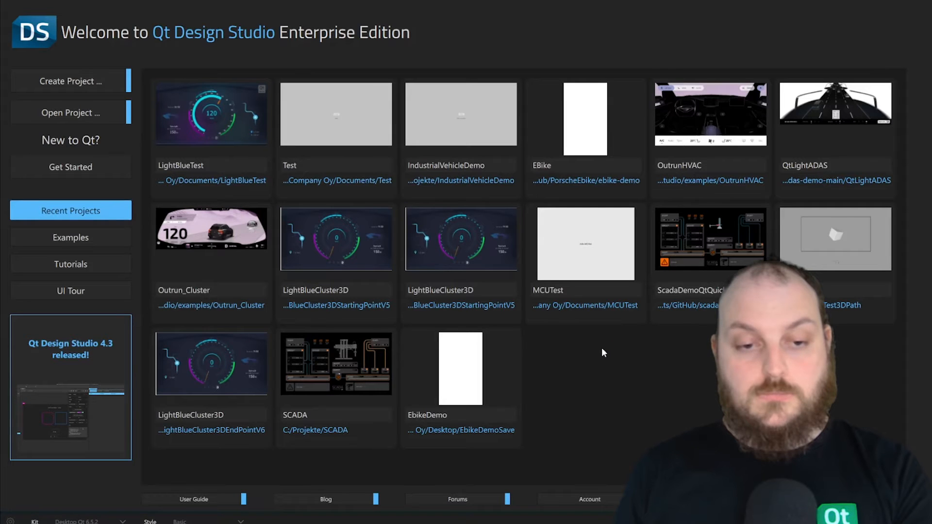
pyautogui.moveTo(605, 362)
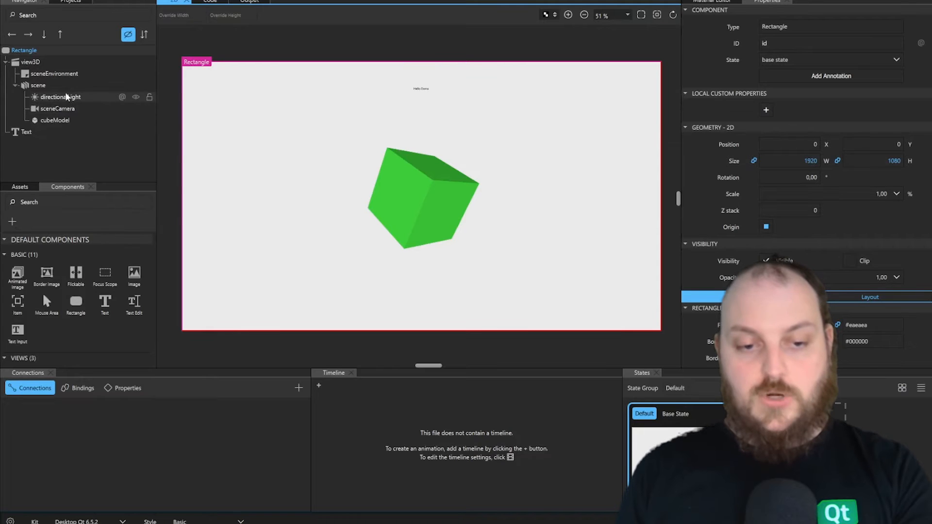
pyautogui.moveTo(27, 131)
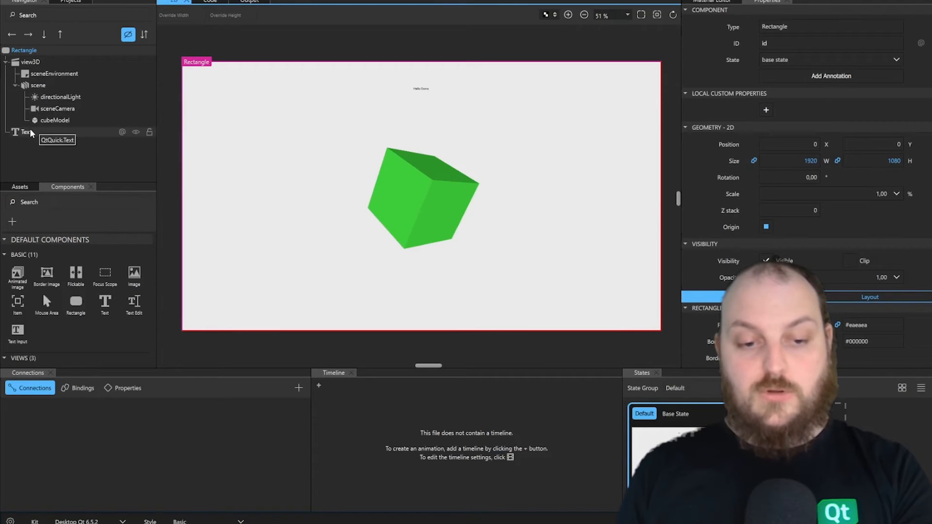
# Select the Text item in the Navigator and delete it from the scene
pyautogui.click(25, 131)
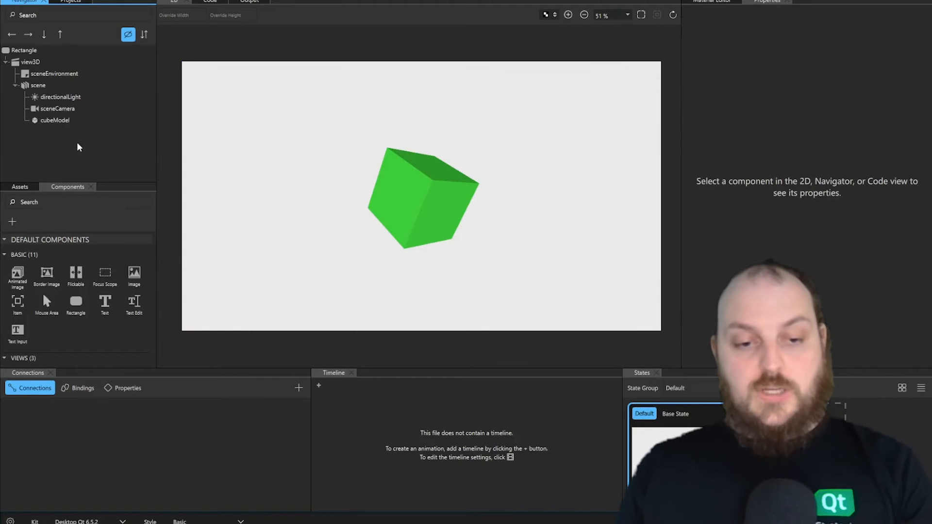
pyautogui.moveTo(56, 172)
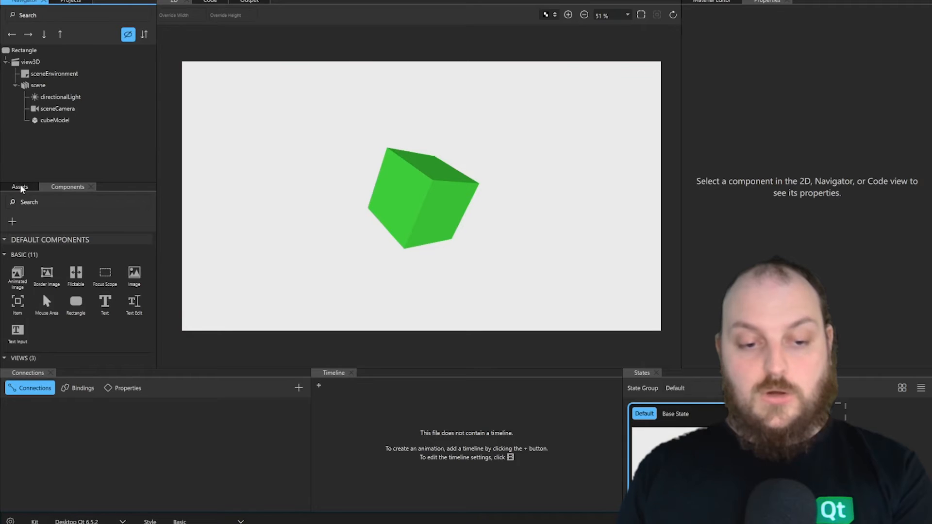
# Add QtCarGreen.glb from Desktop > 01Exports as a project asset and import it
pyautogui.click(19, 187)
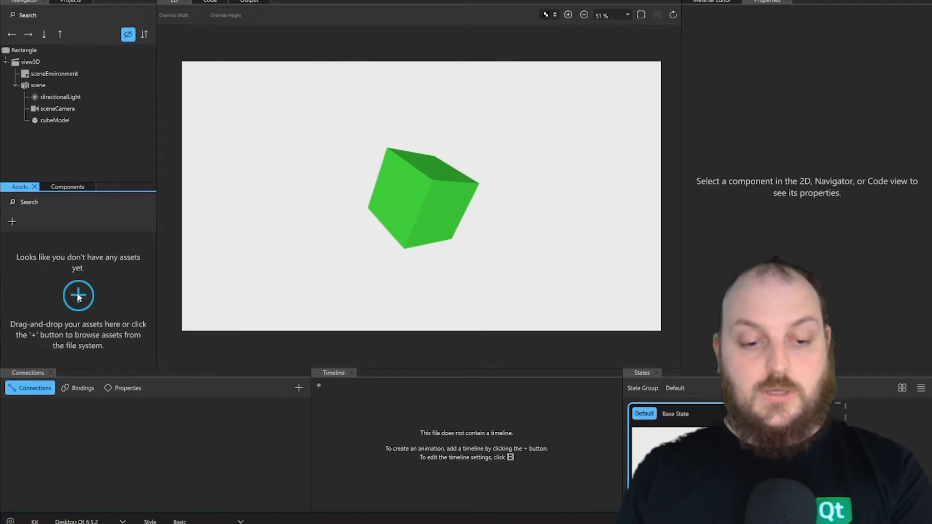
pyautogui.click(77, 295)
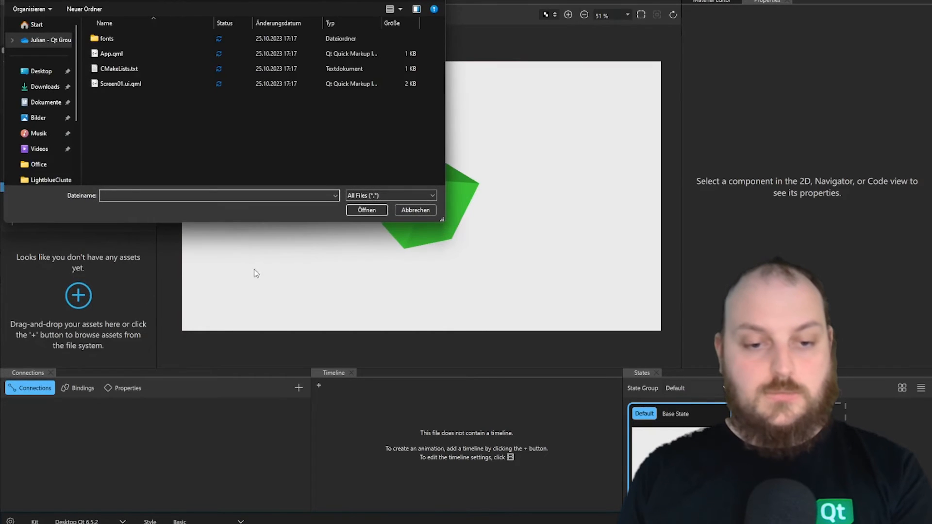
pyautogui.click(40, 71)
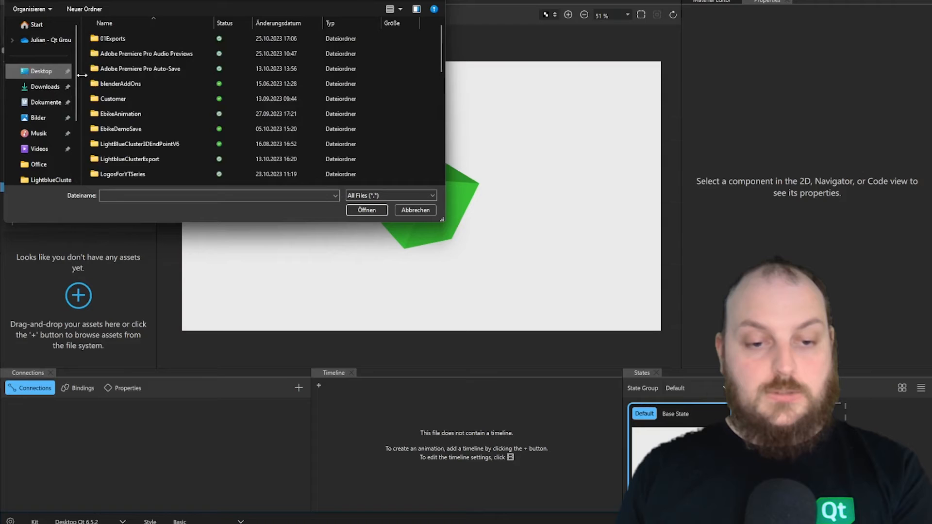
pyautogui.doubleClick(111, 39)
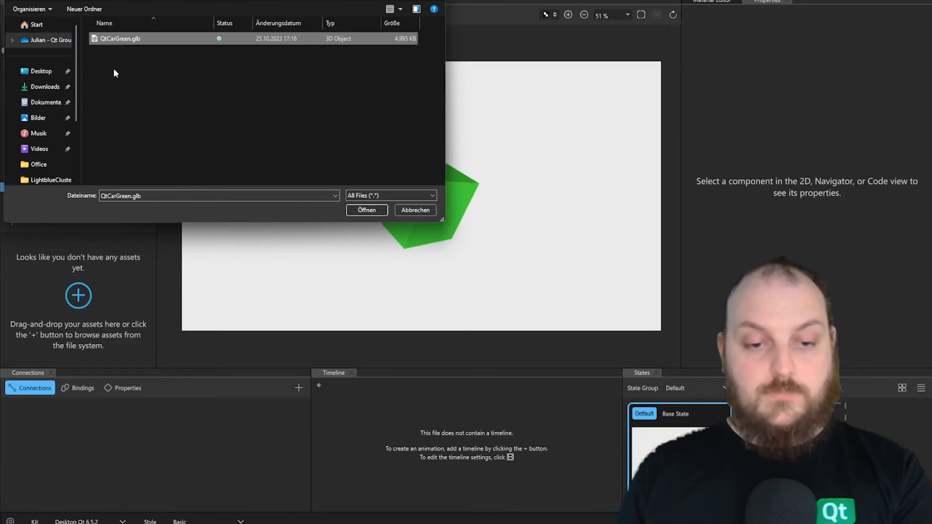
pyautogui.click(366, 209)
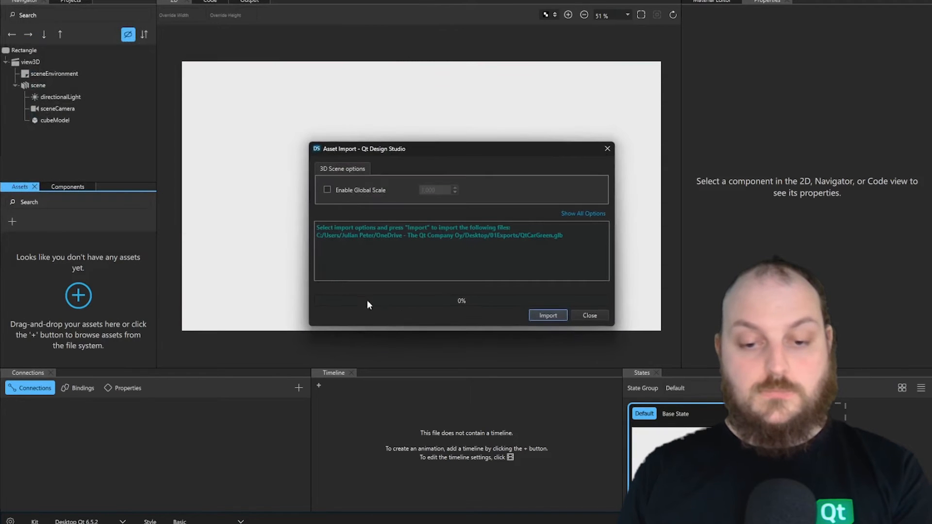
pyautogui.click(546, 314)
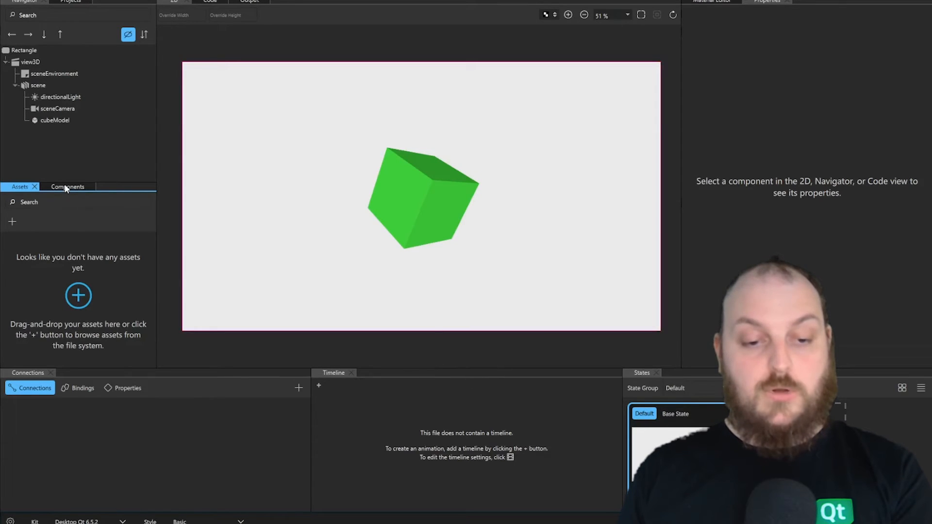
# Show the imported car in Components and enable the 3D view from View > Views
pyautogui.click(67, 186)
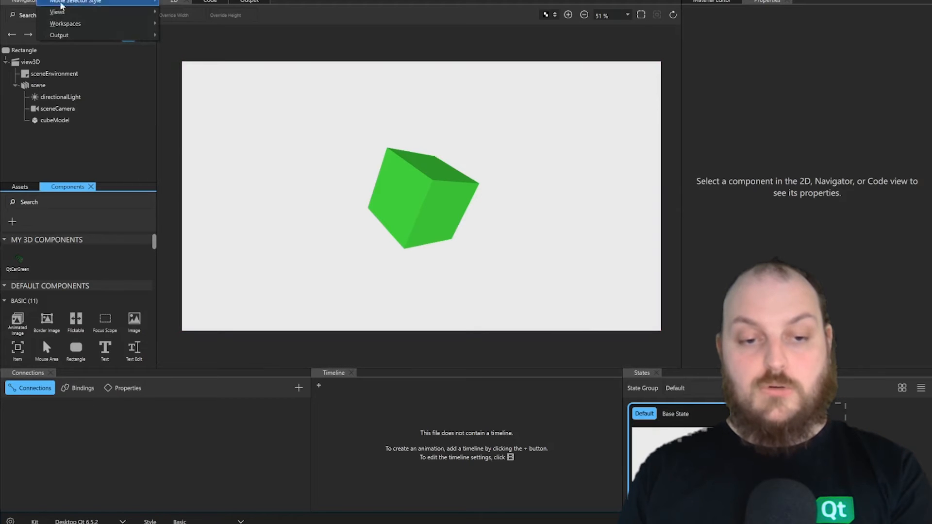
pyautogui.click(57, 12)
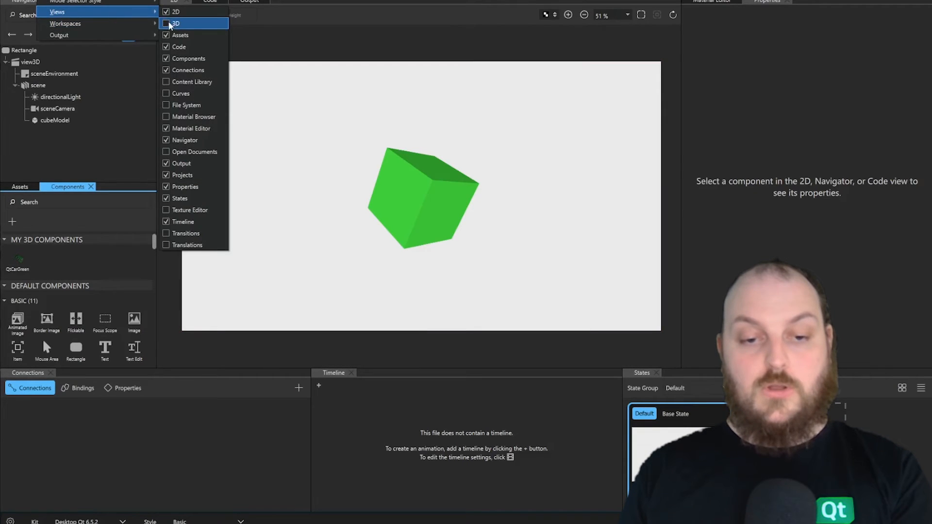
pyautogui.click(174, 23)
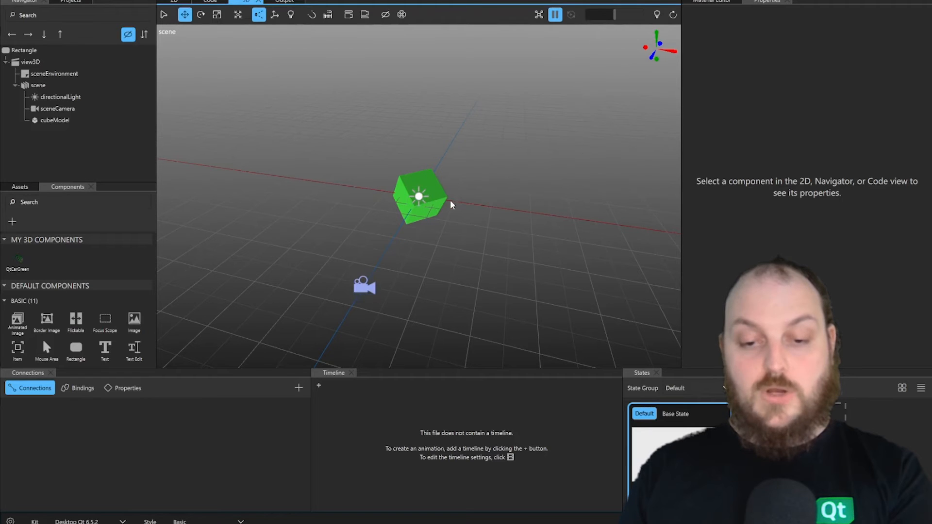
pyautogui.click(55, 121)
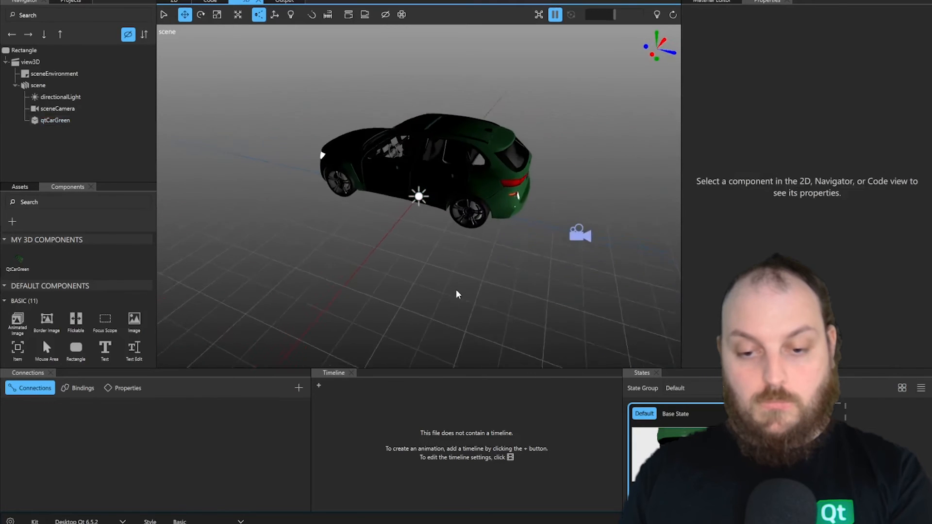
# Orbit to view the car from behind and select qtCarGreen to show its properties
pyautogui.moveTo(457, 294); pyautogui.dragTo(417, 292)
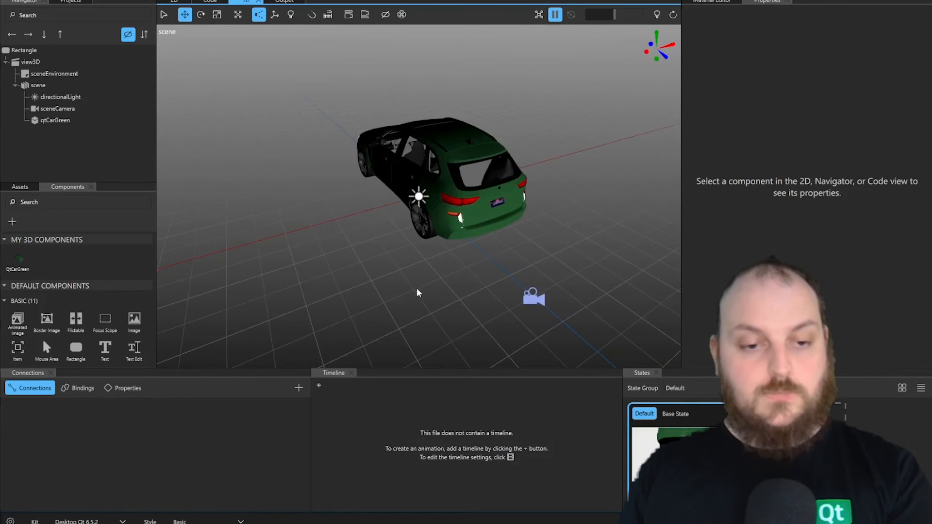
pyautogui.click(54, 120)
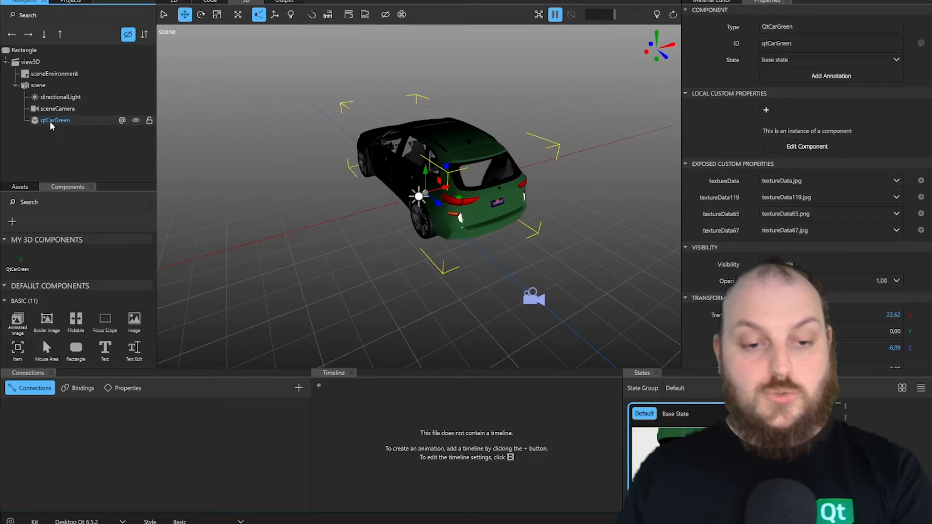
# Edit the qtCarGreen component, browsing its parts and the brake-light material settings
pyautogui.rightClick(55, 120)
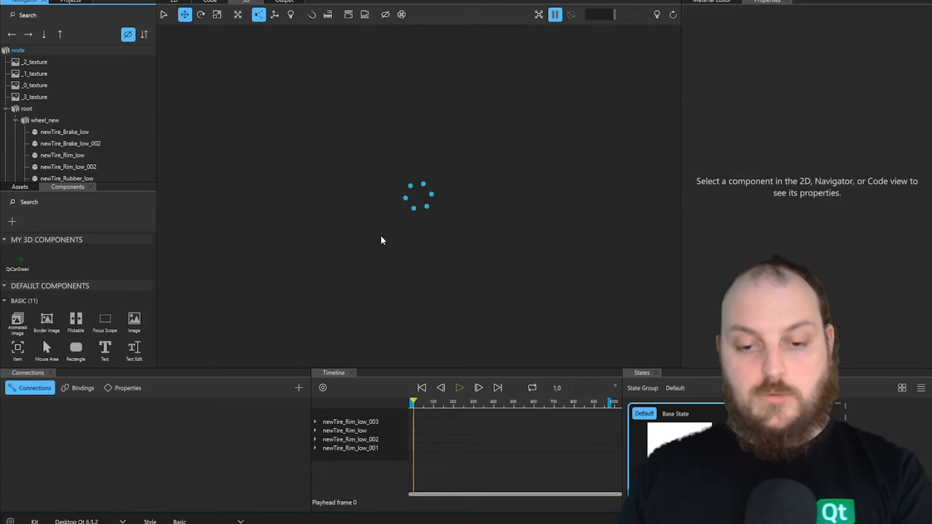
pyautogui.click(17, 49)
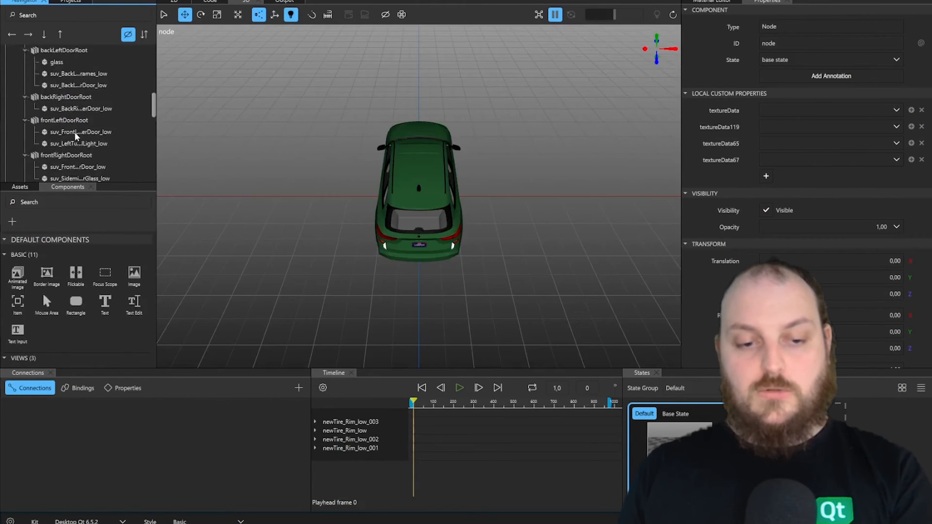
pyautogui.scroll(-3)
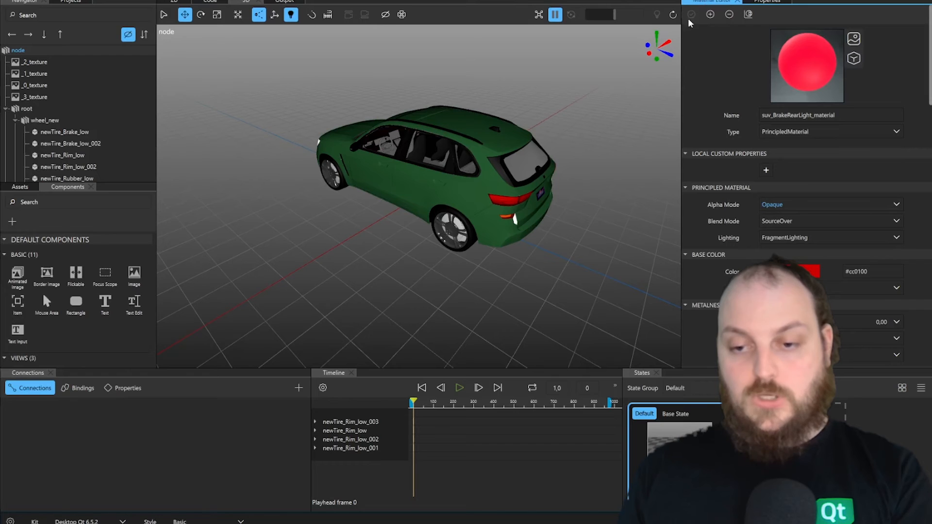
pyautogui.moveTo(842, 179)
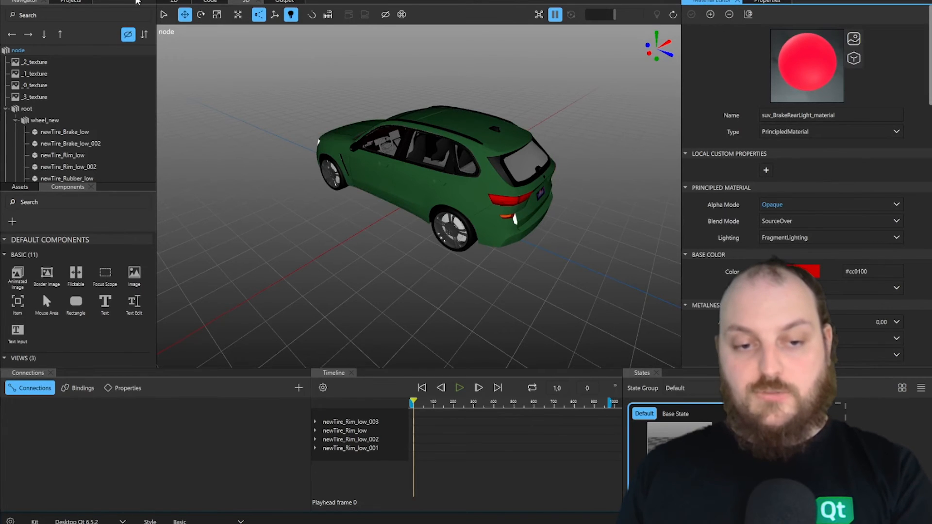
pyautogui.scroll(-3)
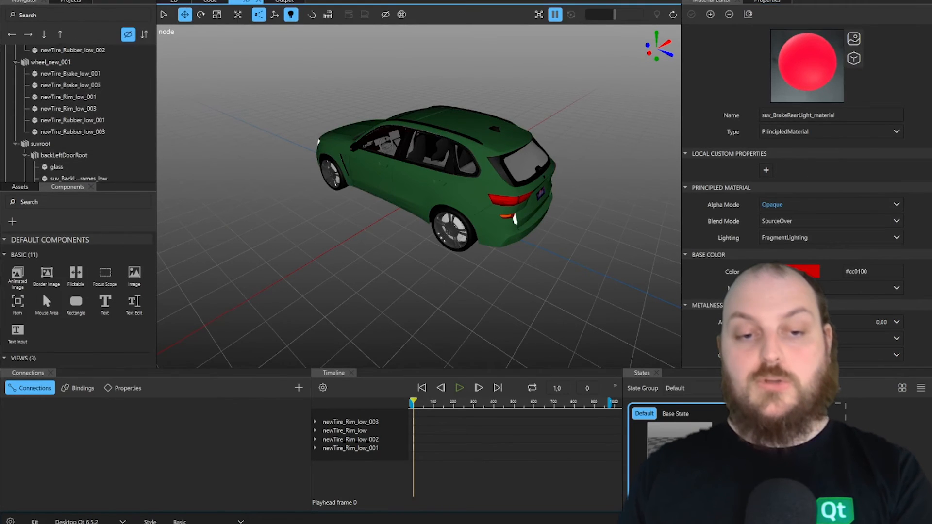
pyautogui.click(57, 12)
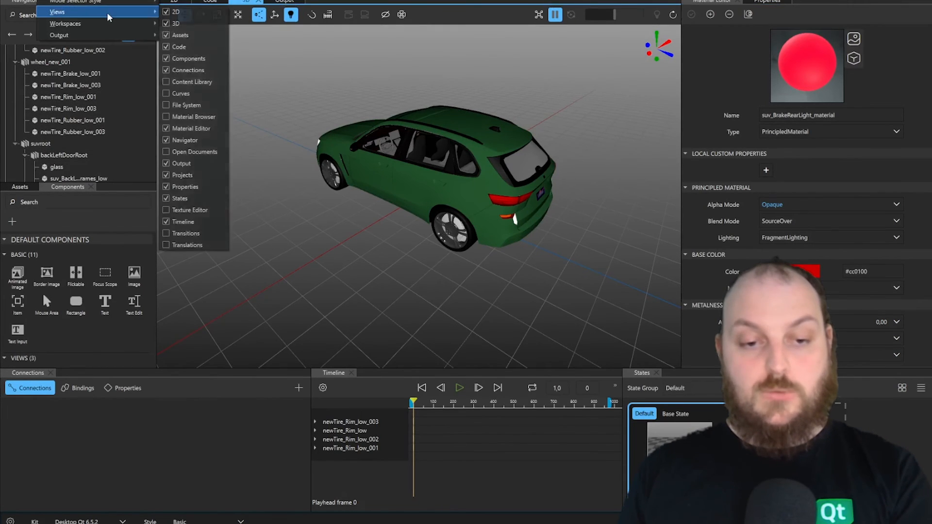
pyautogui.moveTo(193, 117)
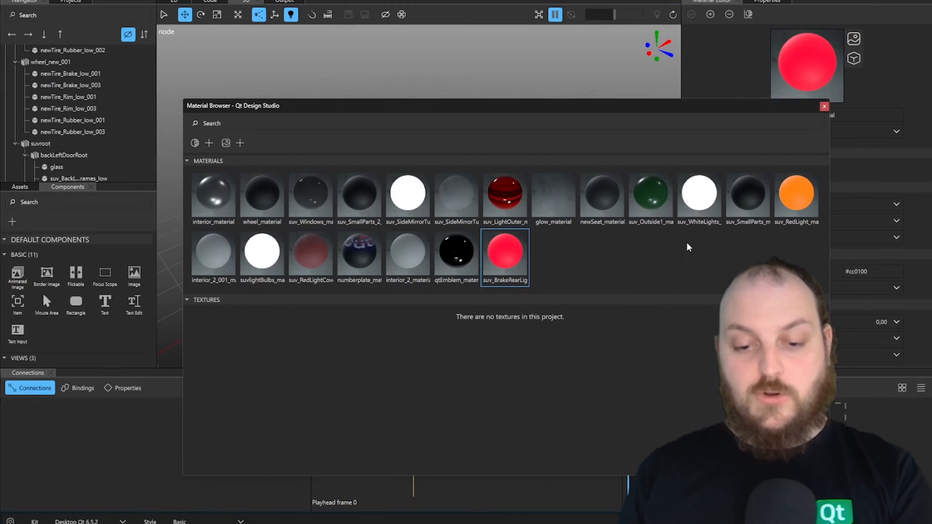
# Pick suv_Outside1_material in the Material Browser and close the browser
pyautogui.click(650, 194)
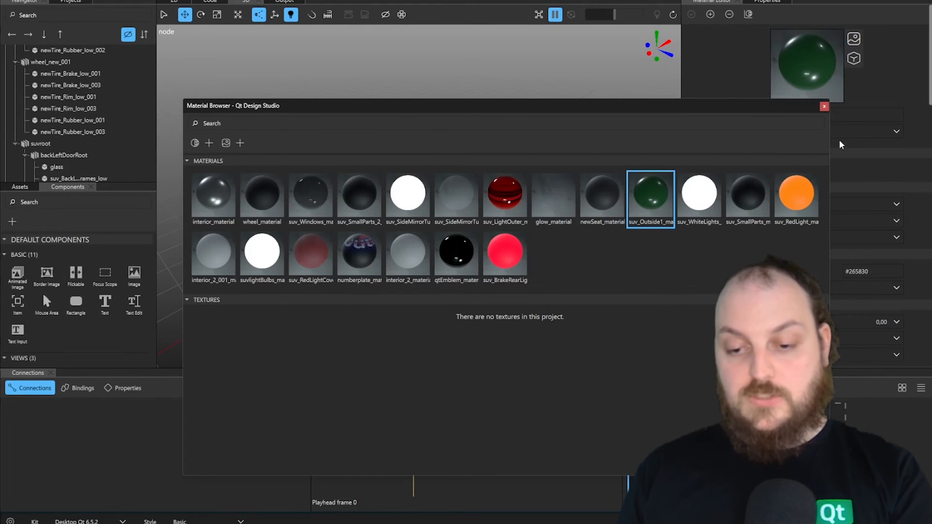
pyautogui.click(824, 107)
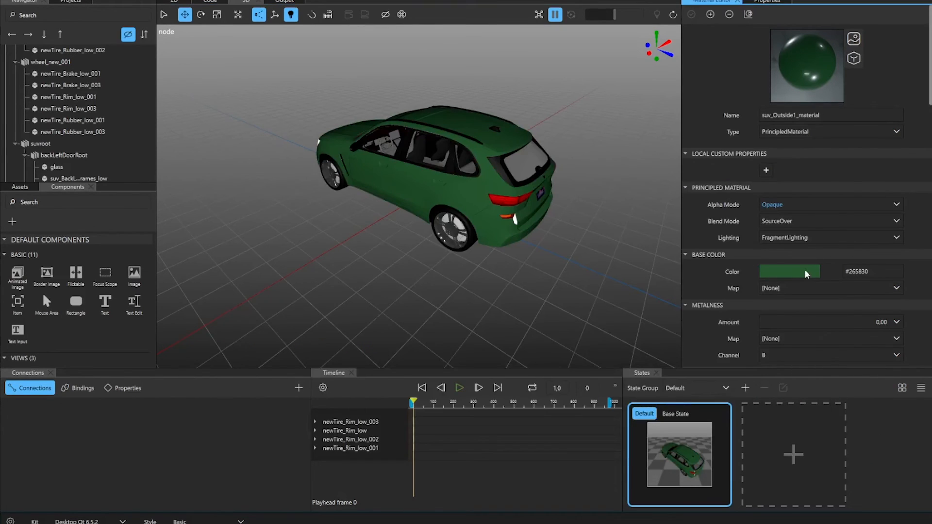
# Change the exterior material's Base Color from green to a golden brown
pyautogui.click(788, 272)
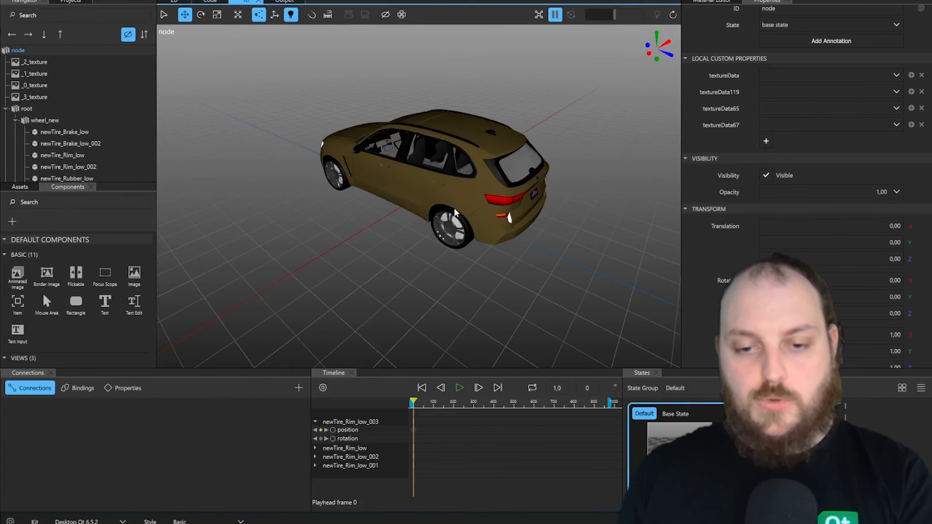
pyautogui.click(506, 197)
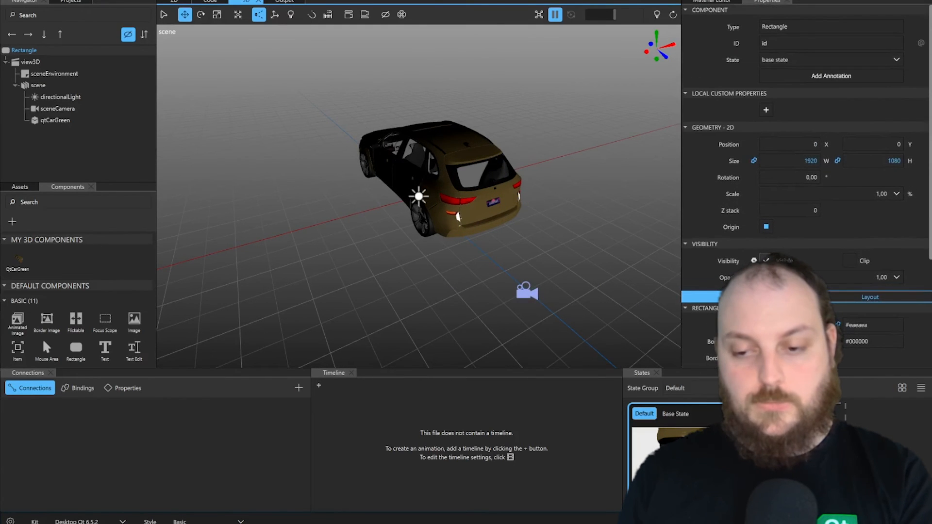
pyautogui.moveTo(87, 87)
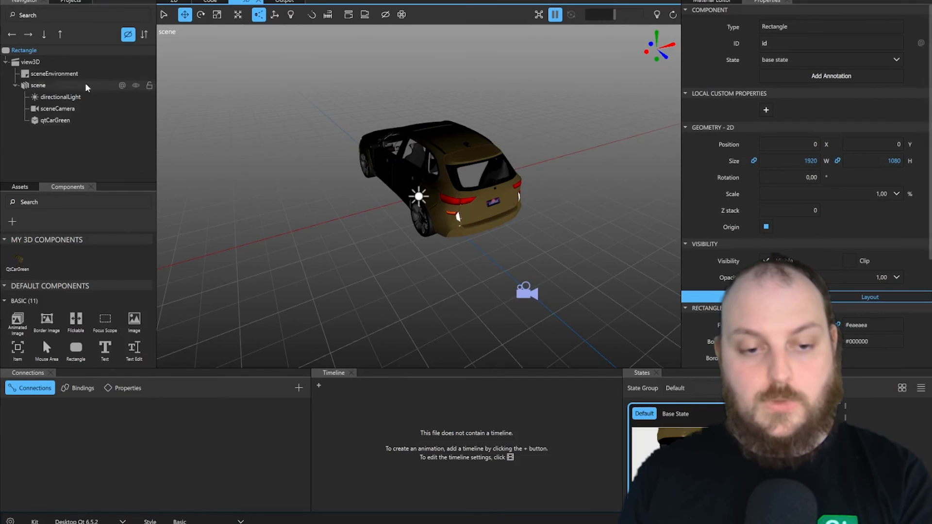
# Rotate qtCarGreen 90° on Y, drag it lower in the scene, then select the scene camera
pyautogui.click(54, 120)
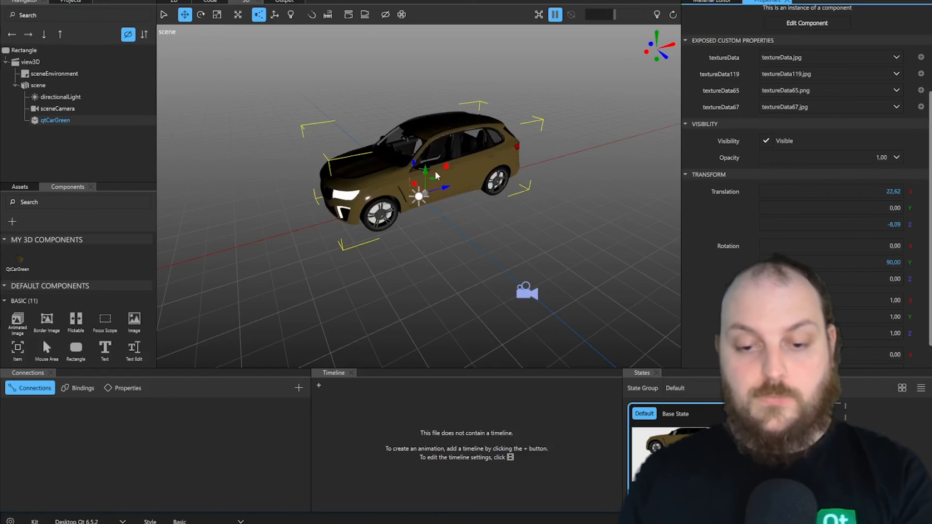
pyautogui.moveTo(425, 173); pyautogui.dragTo(423, 210)
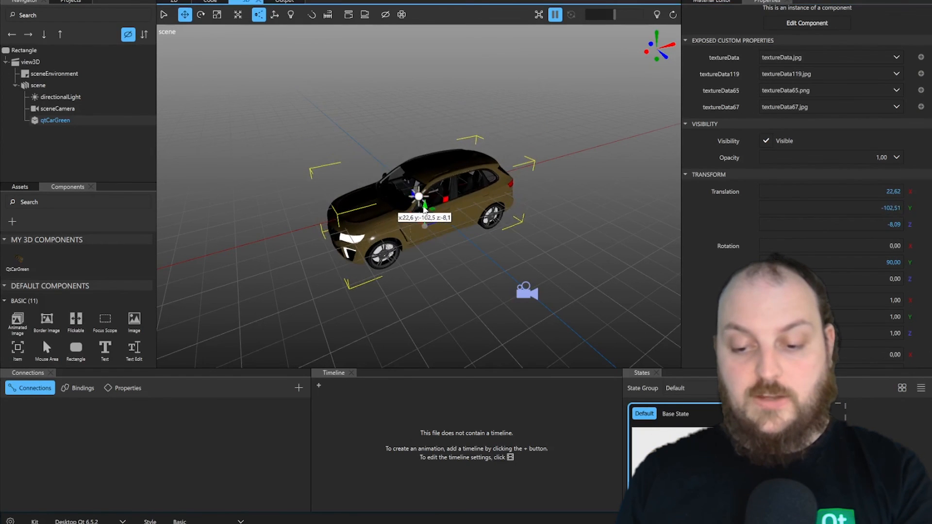
pyautogui.moveTo(424, 208); pyautogui.dragTo(445, 218)
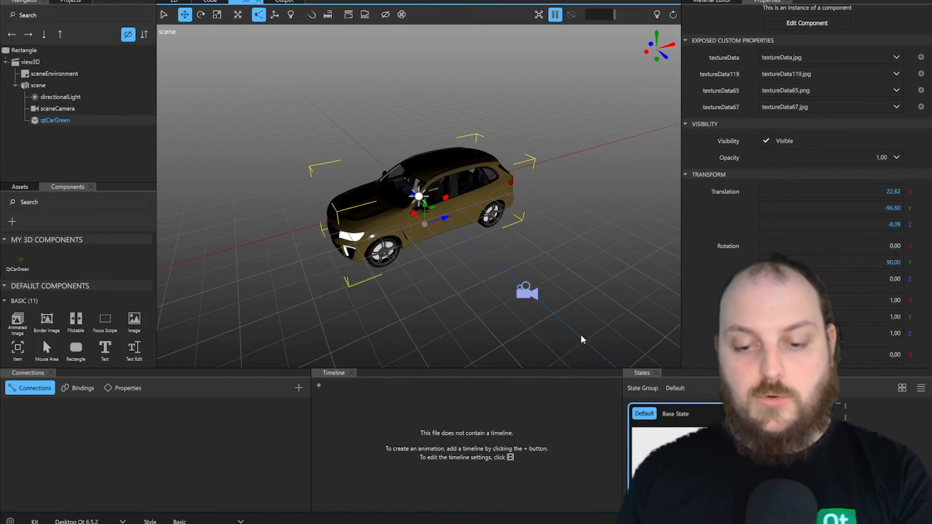
pyautogui.click(57, 107)
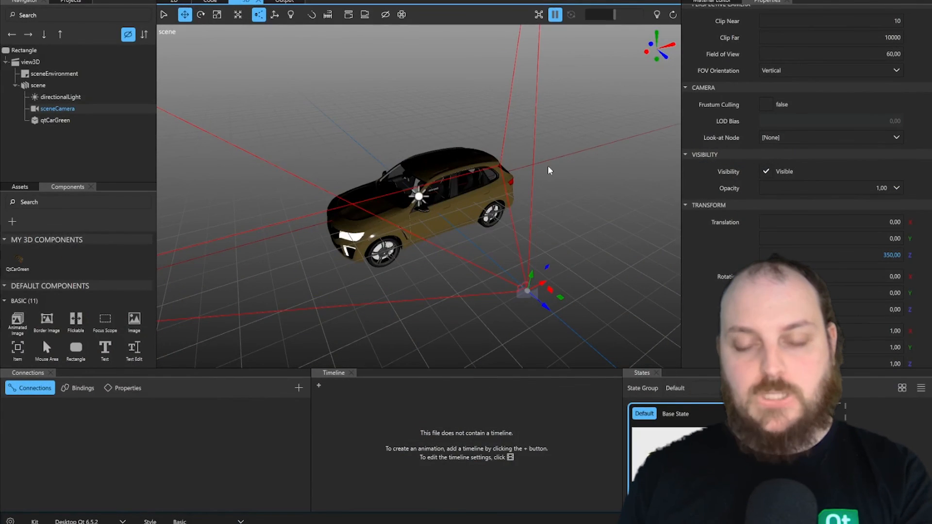
pyautogui.moveTo(535, 168)
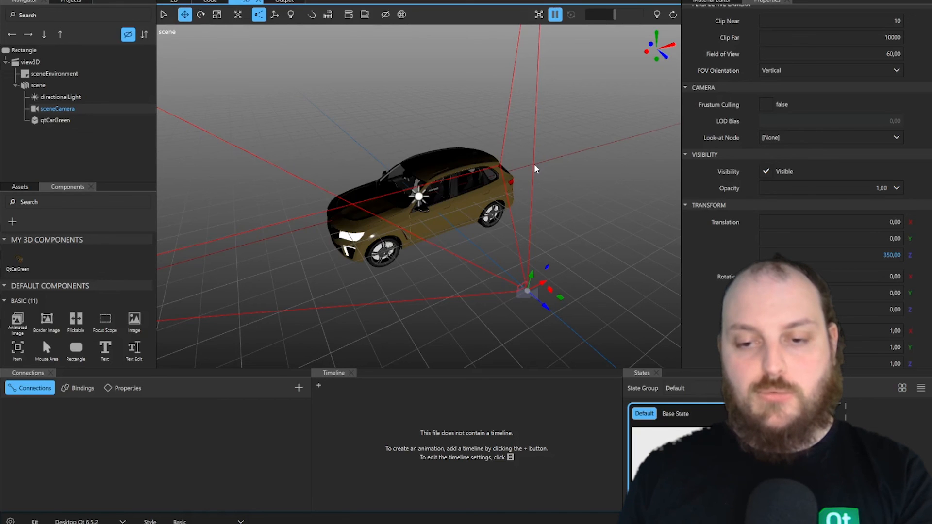